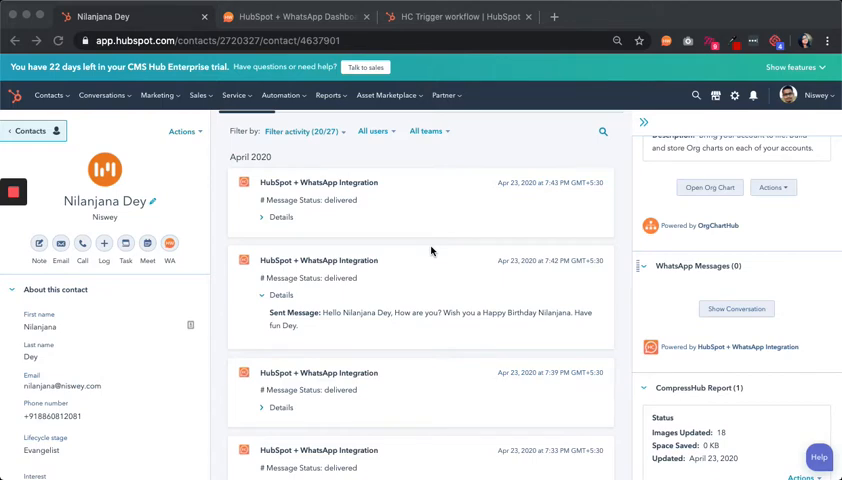
scroll("down", 3)
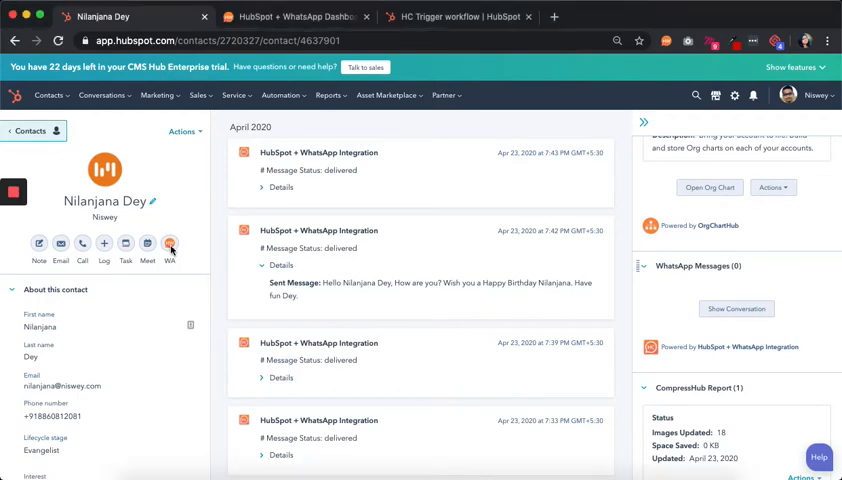
left_click(170, 244)
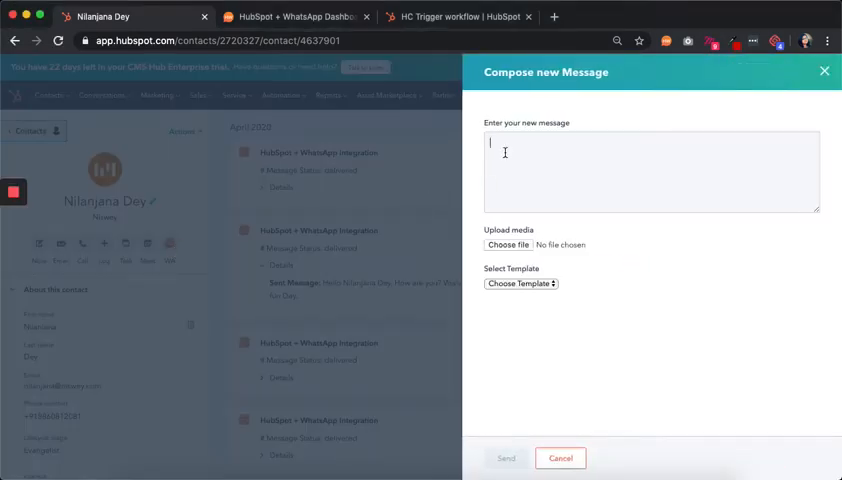
type("Hello,")
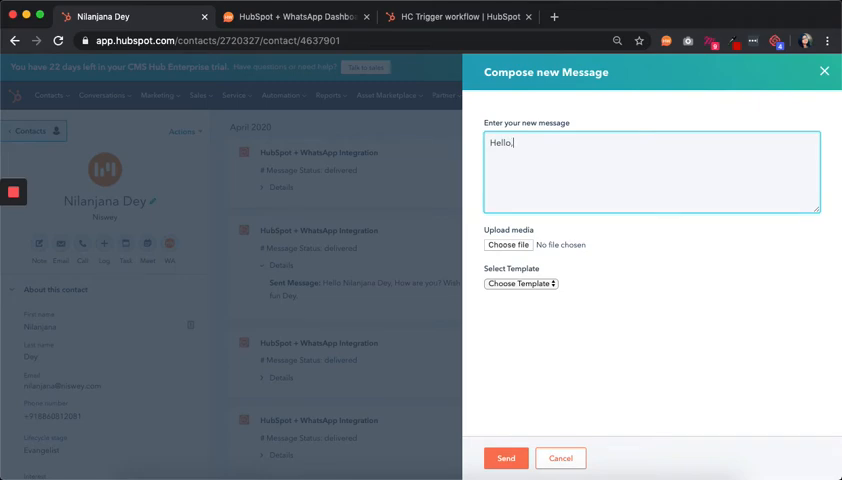
left_click(520, 284)
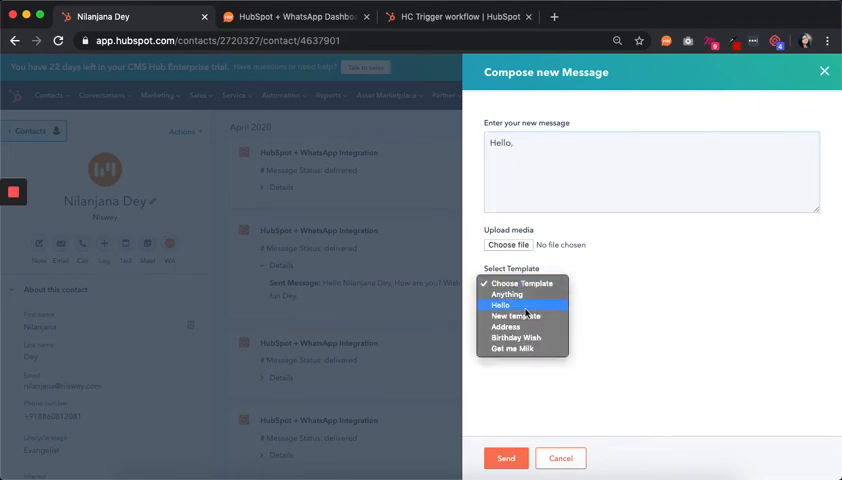
mouse_move(516, 336)
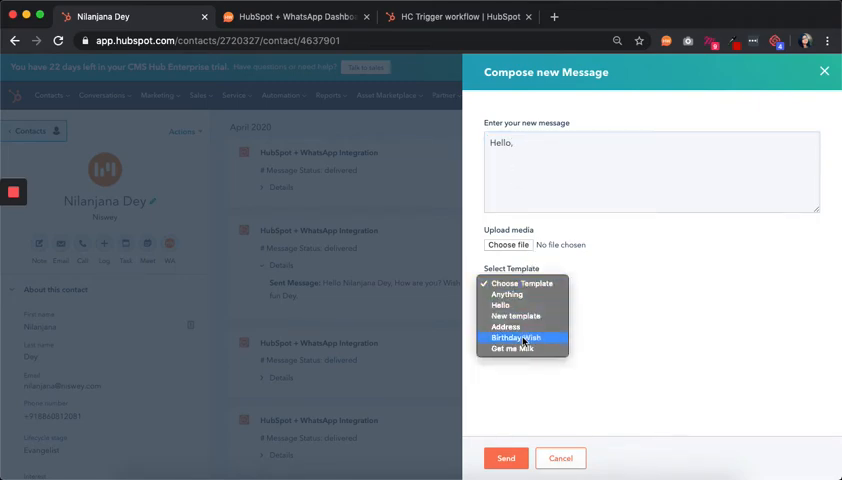
left_click(516, 336)
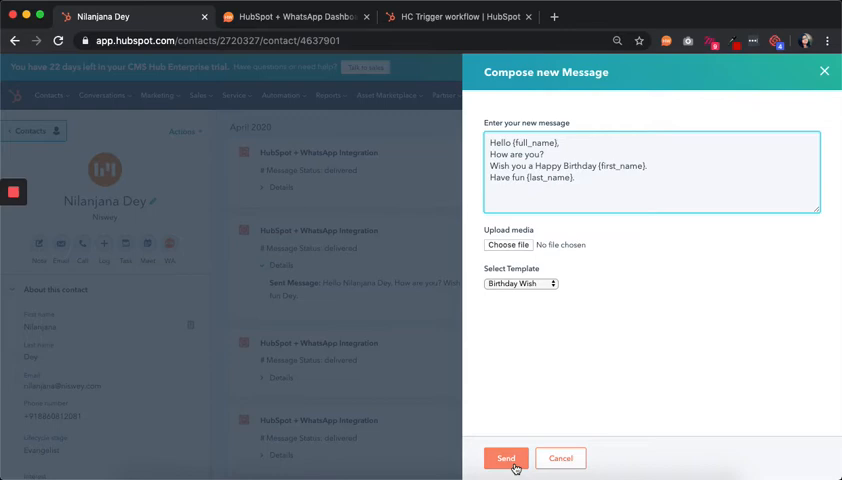
left_click(504, 458)
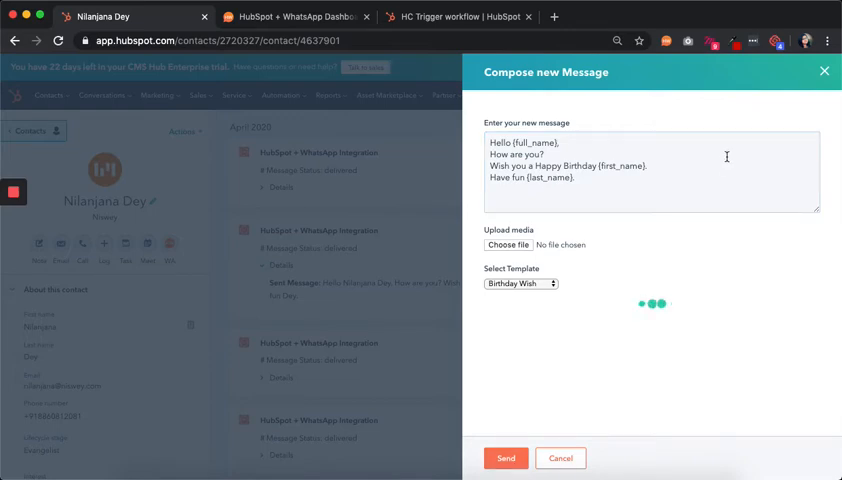
left_click(824, 72)
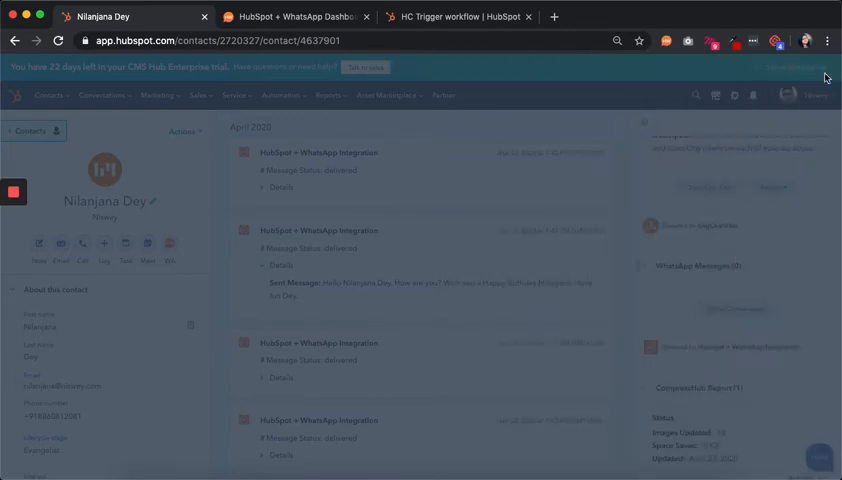
Reload the contact record and expand Details on the newest WhatsApp activity, reviewing the WhatsApp Messages sidebar
left_click(58, 40)
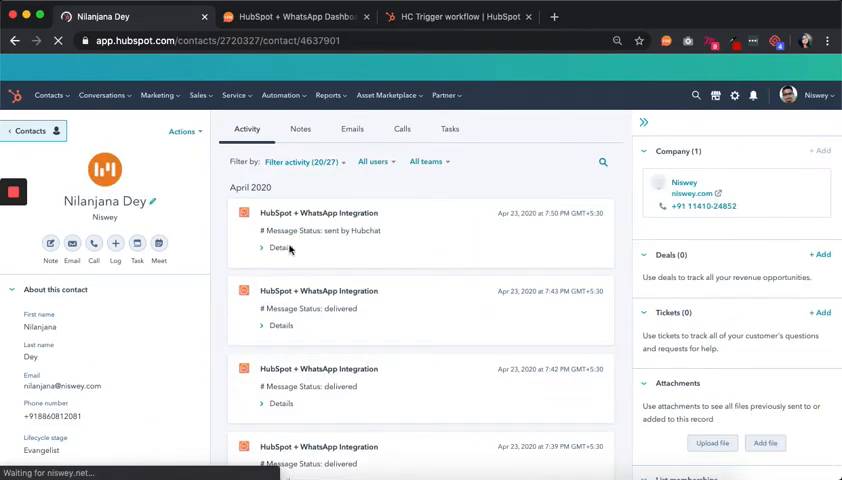
left_click(276, 248)
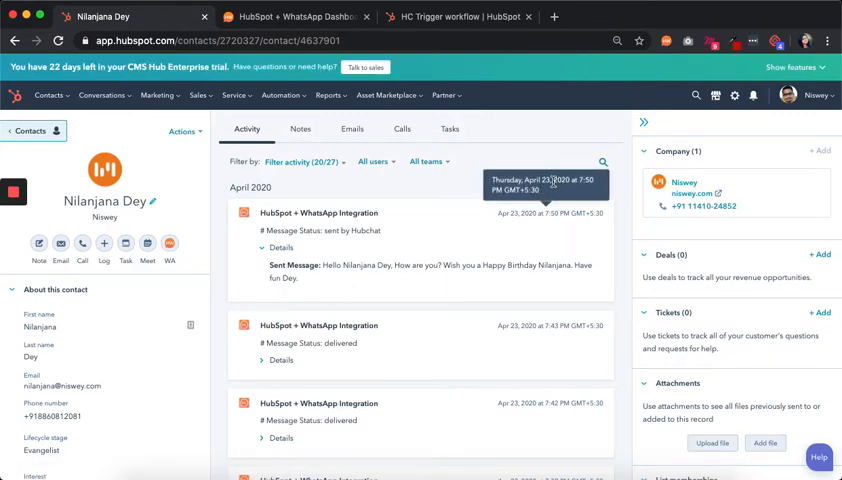
scroll("down", 3)
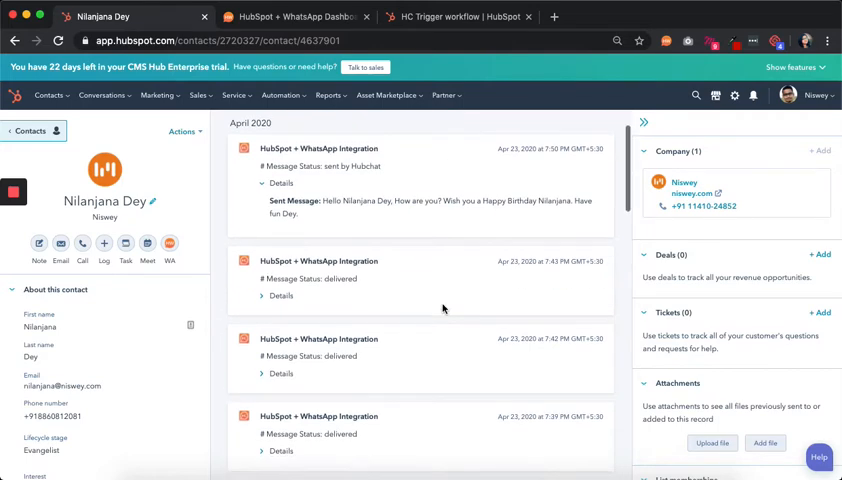
scroll("down", 3)
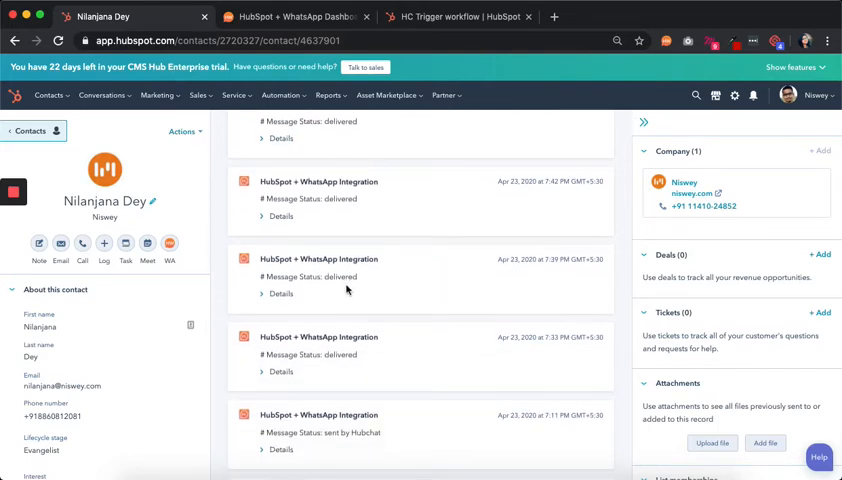
mouse_move(732, 292)
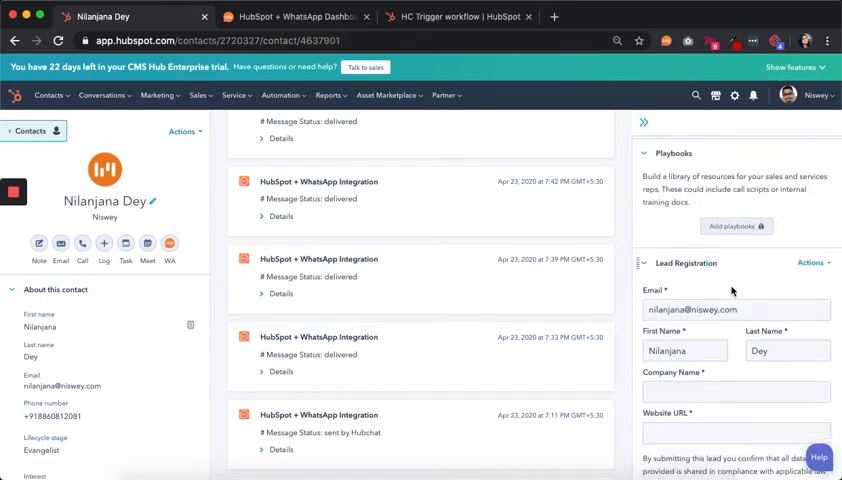
scroll("down", 3)
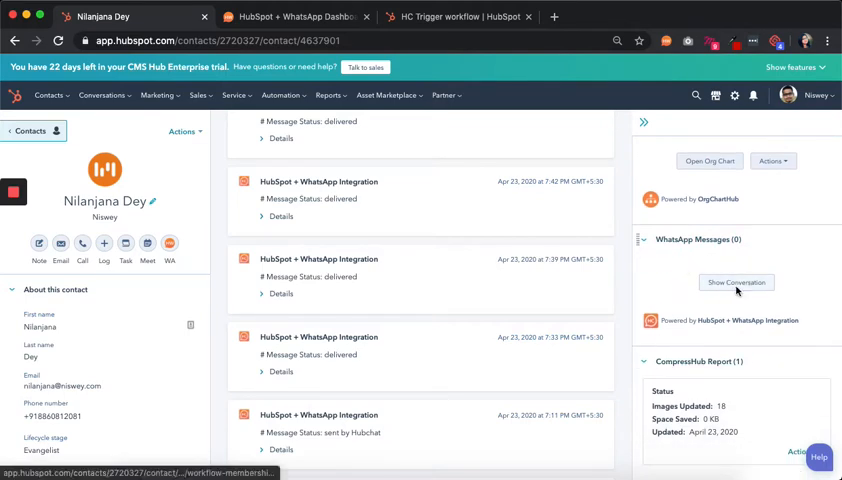
left_click(736, 282)
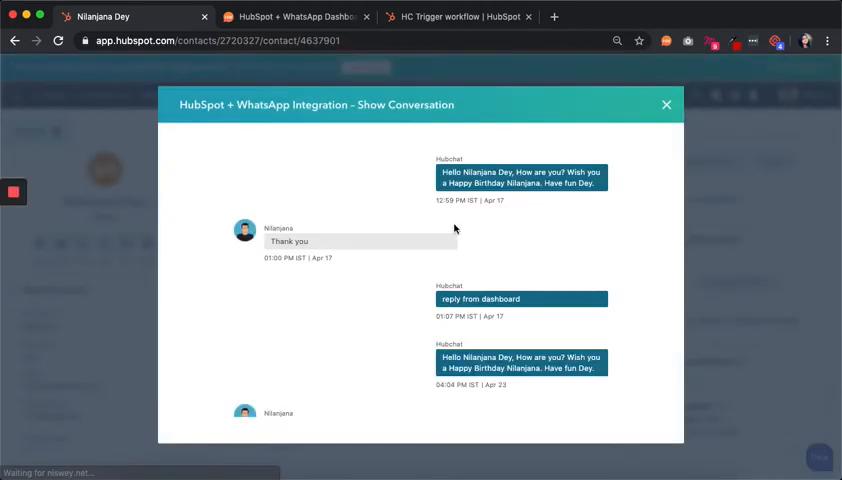
scroll("down", 3)
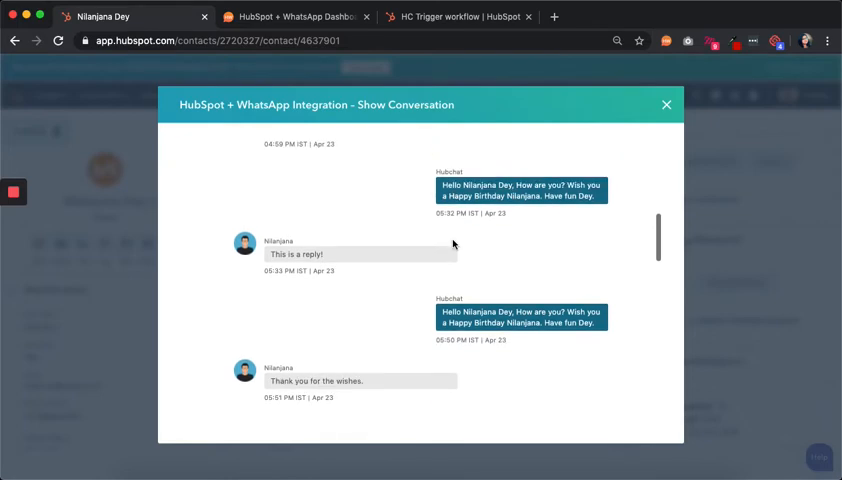
scroll("down", 3)
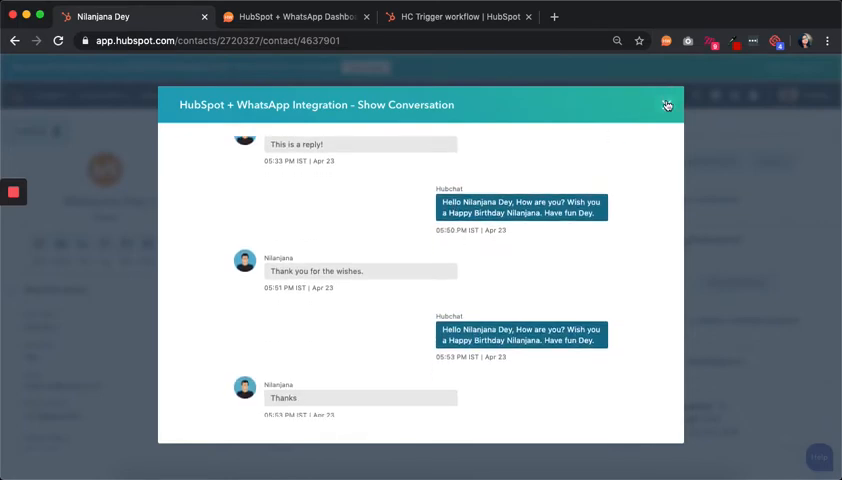
left_click(668, 104)
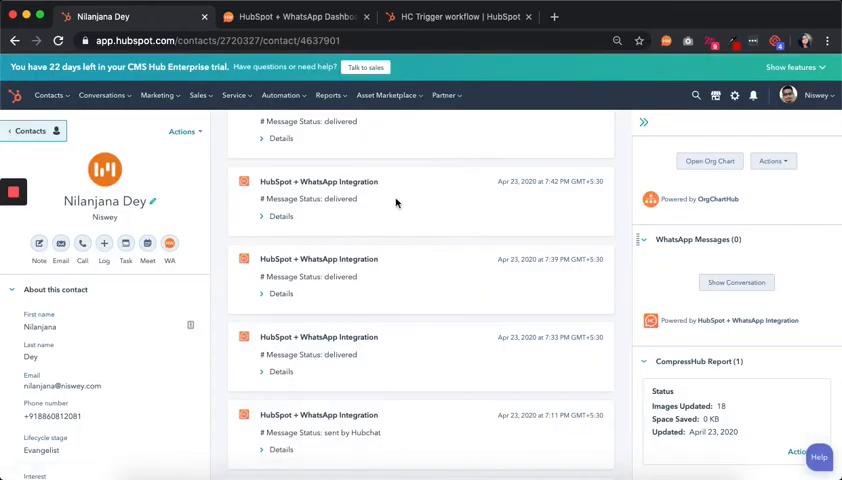
mouse_move(414, 258)
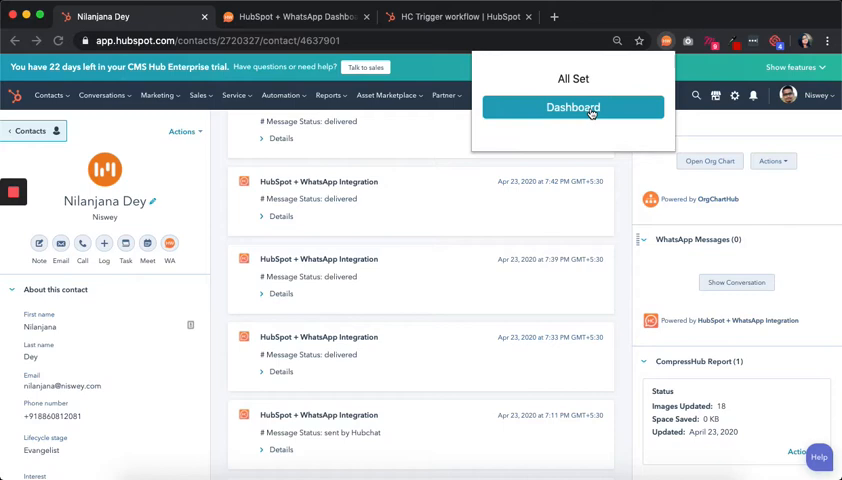
Go to the integration dashboard, glance at its templates list, and open the Settings page with app settings and blacklist
left_click(290, 16)
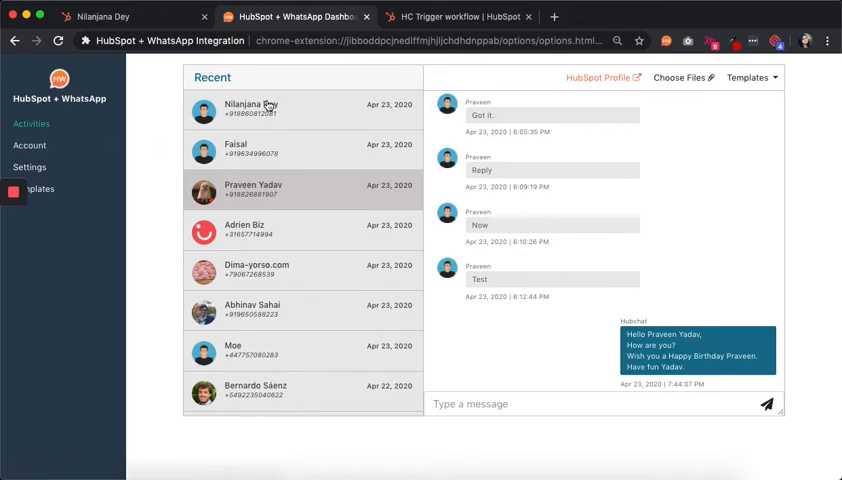
mouse_move(270, 318)
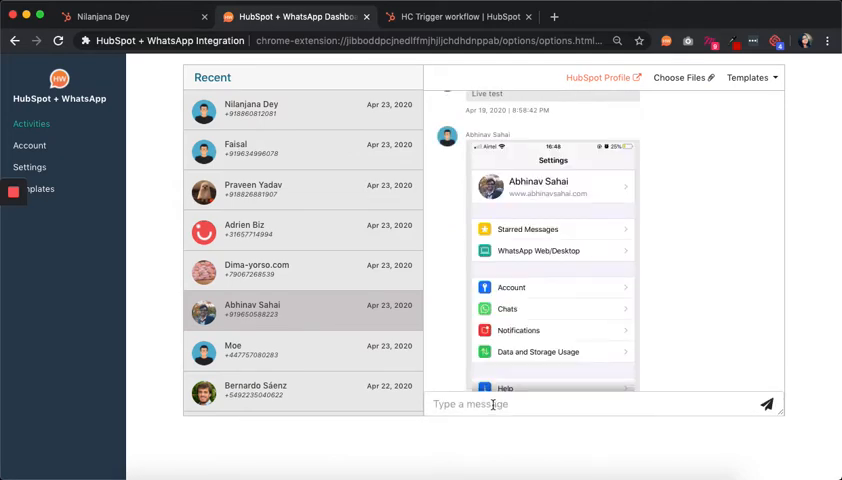
left_click(748, 78)
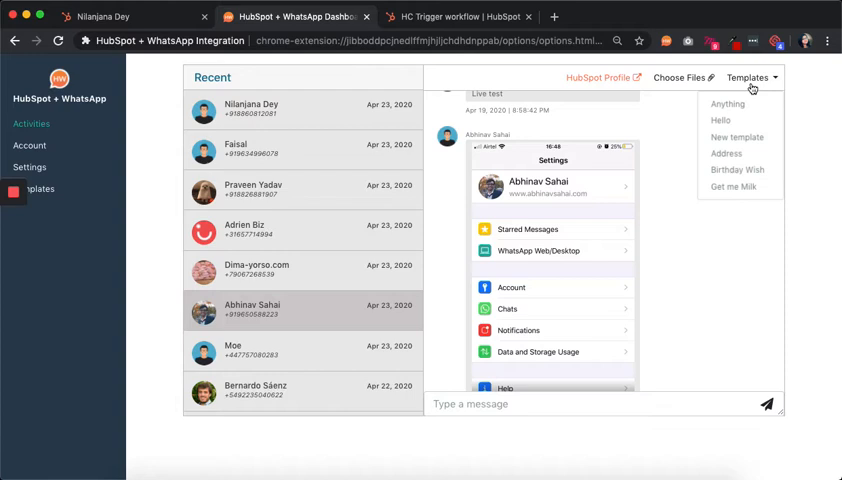
left_click(748, 76)
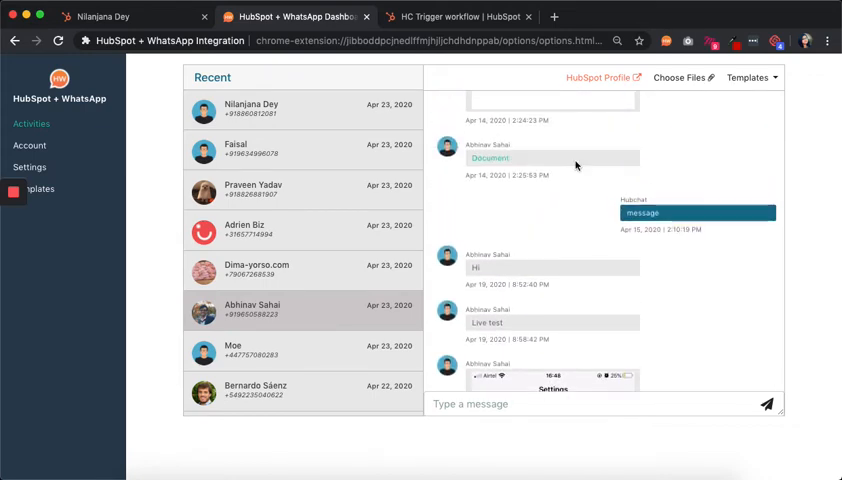
mouse_move(372, 298)
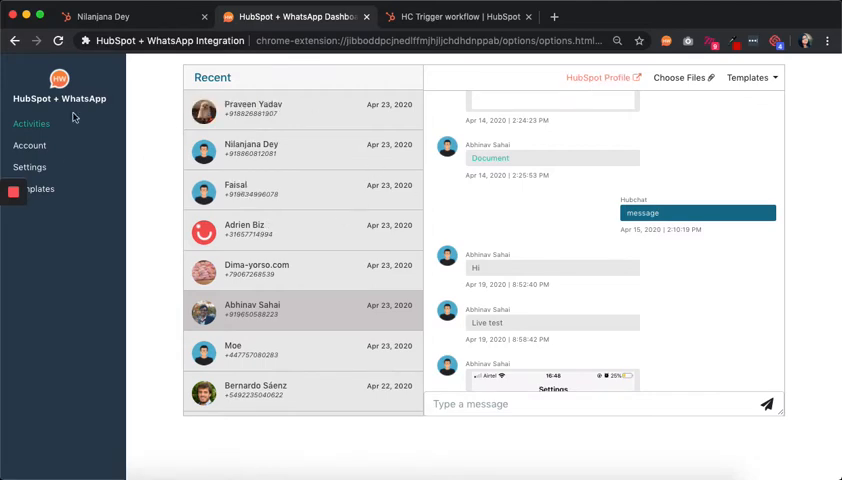
left_click(30, 168)
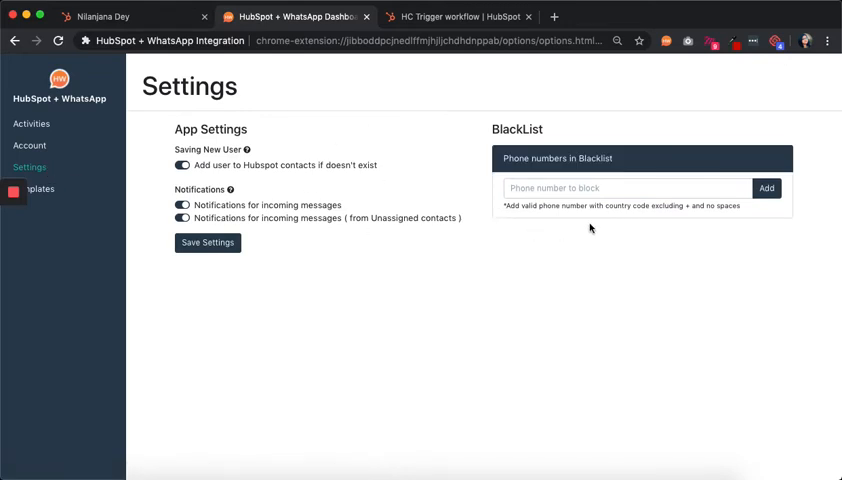
left_click(624, 188)
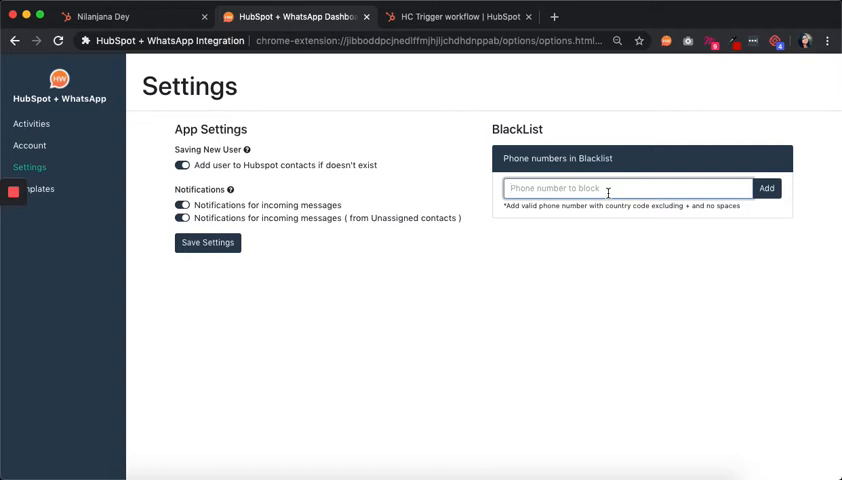
mouse_move(218, 150)
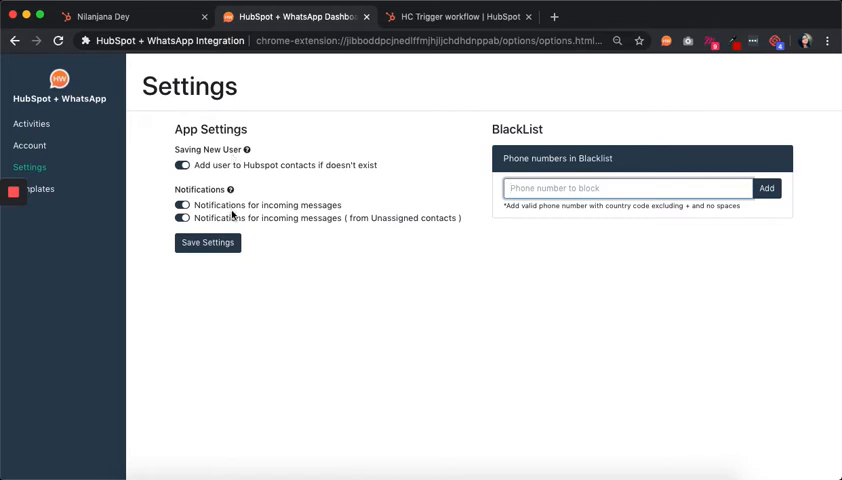
mouse_move(230, 204)
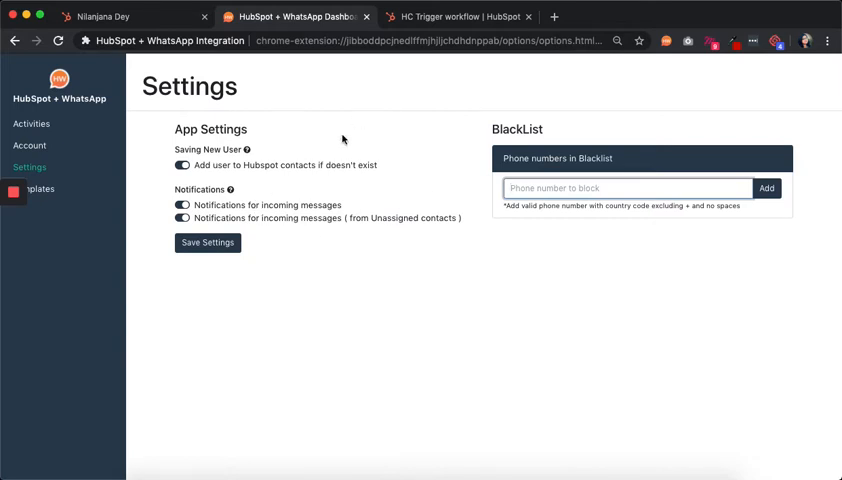
mouse_move(312, 232)
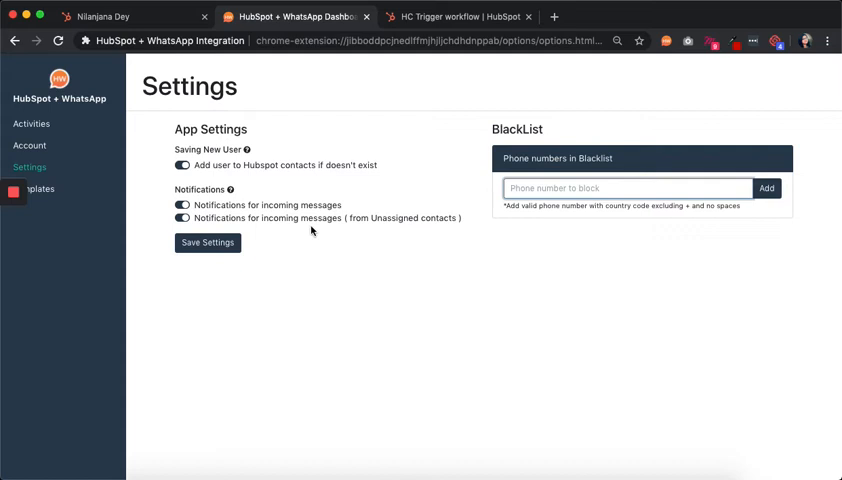
mouse_move(330, 232)
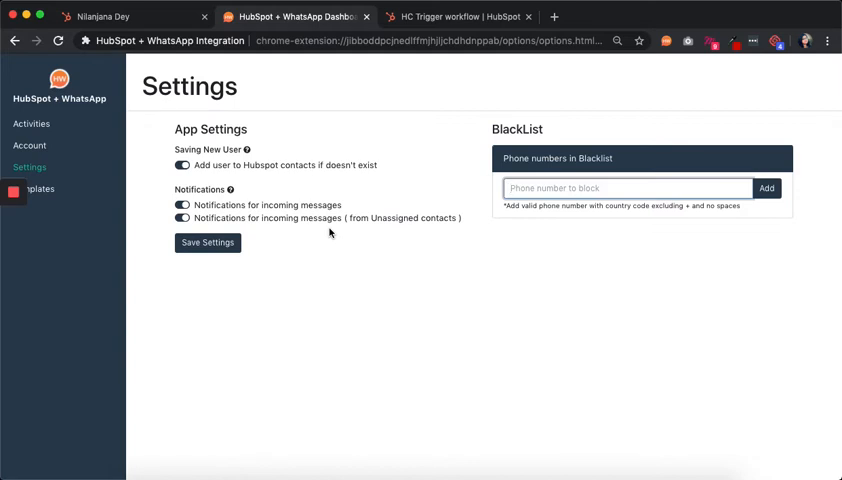
left_click(182, 218)
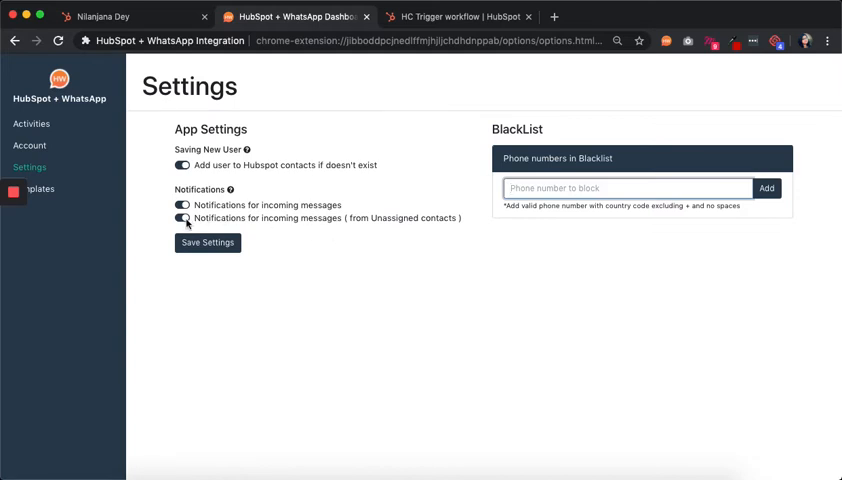
left_click(182, 218)
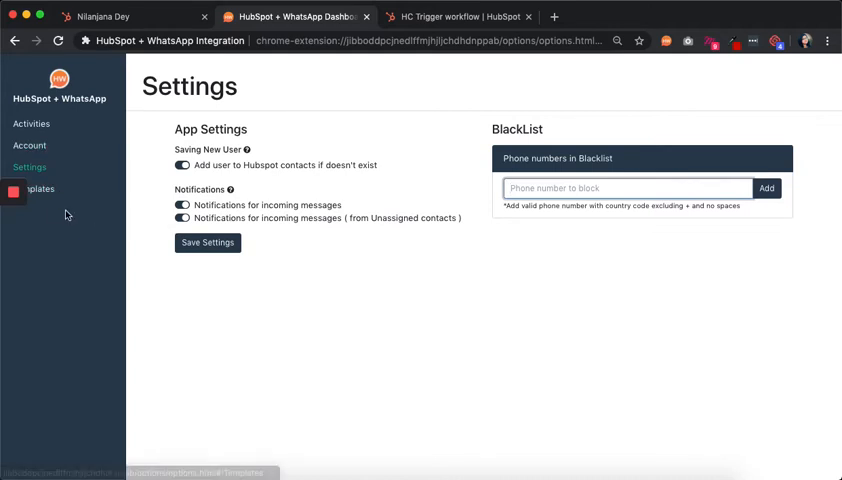
From Templates, preview the Create new template form and its Contact Tokens, then close it unsubmitted
left_click(40, 188)
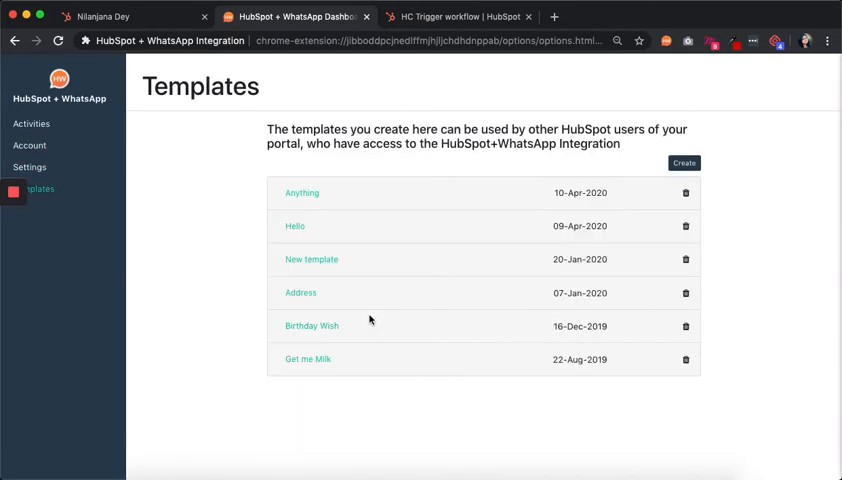
mouse_move(656, 204)
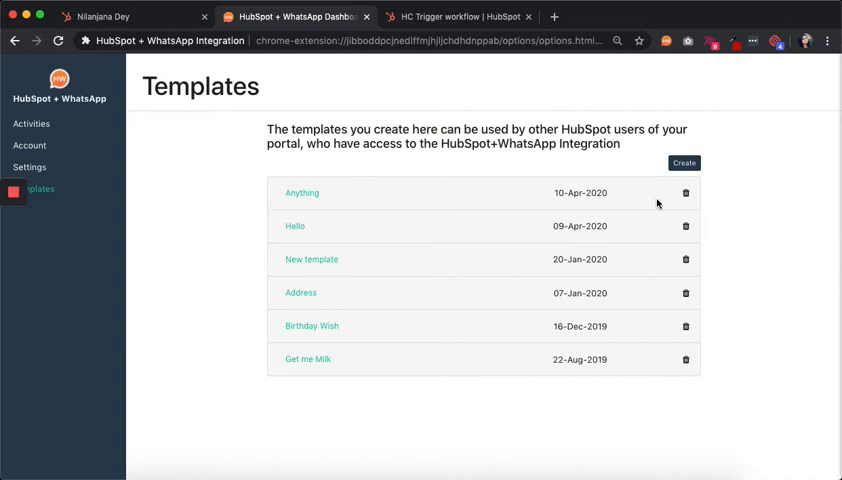
left_click(684, 164)
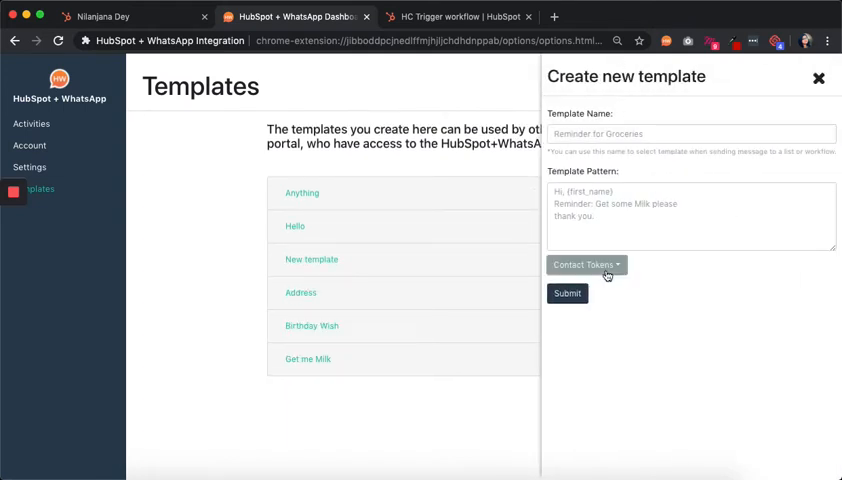
left_click(586, 264)
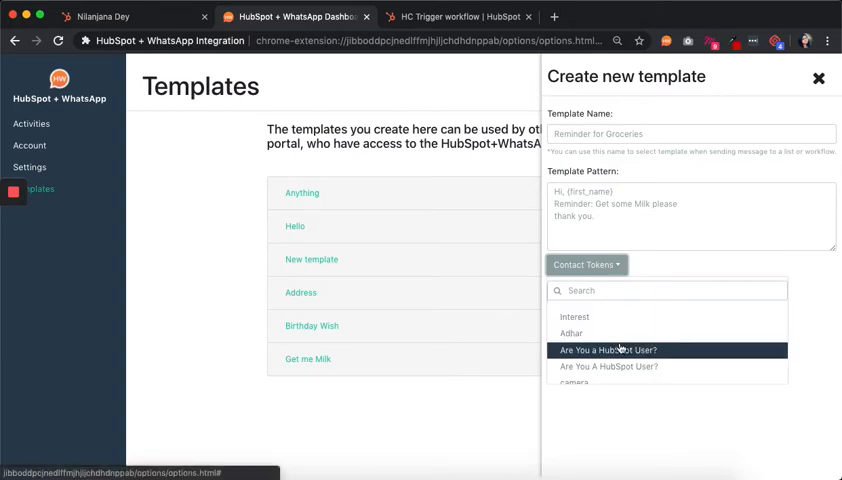
scroll("down", 3)
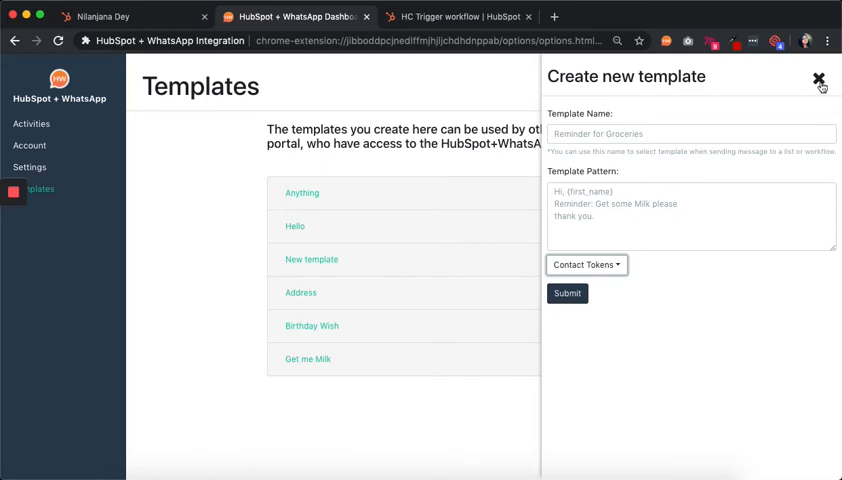
left_click(818, 78)
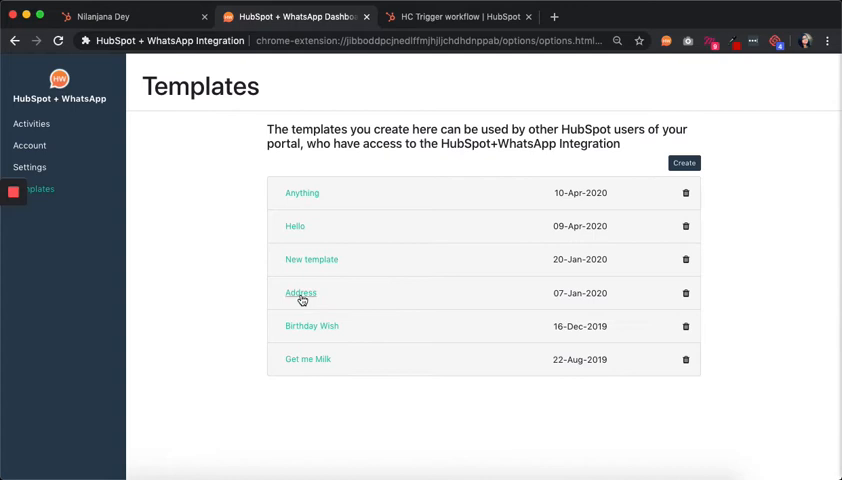
Expand the Birthday Wish template's message, then switch to the HC Trigger workflow
left_click(312, 324)
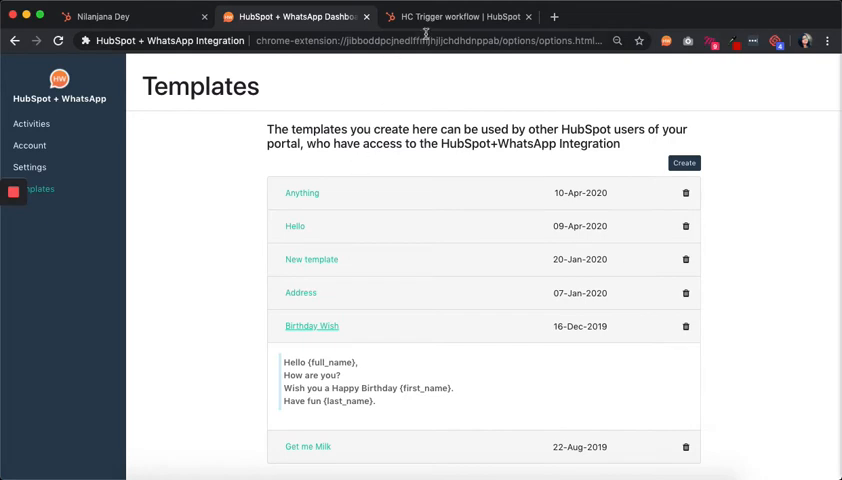
left_click(458, 16)
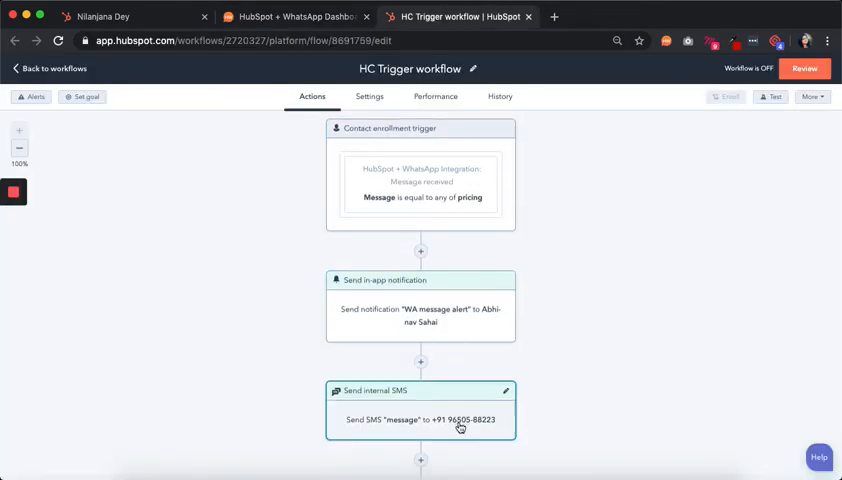
Open the Contact enrollment trigger card of the HC Trigger workflow
scroll("down", 3)
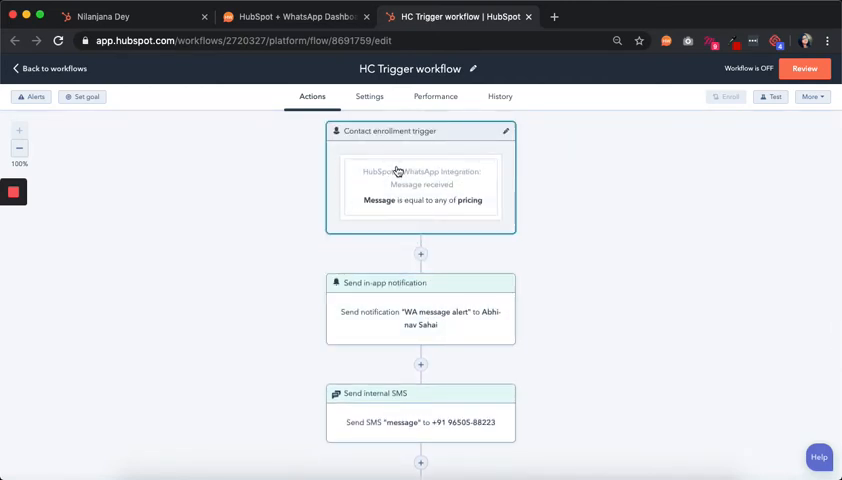
mouse_move(494, 190)
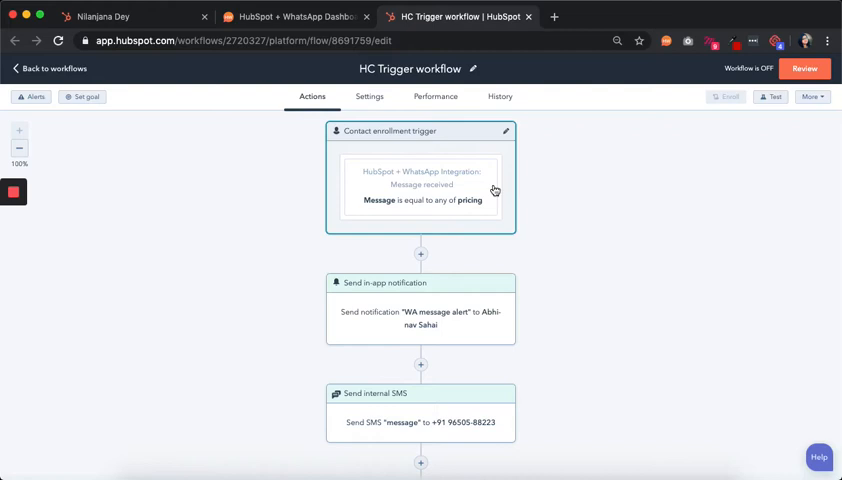
left_click(420, 190)
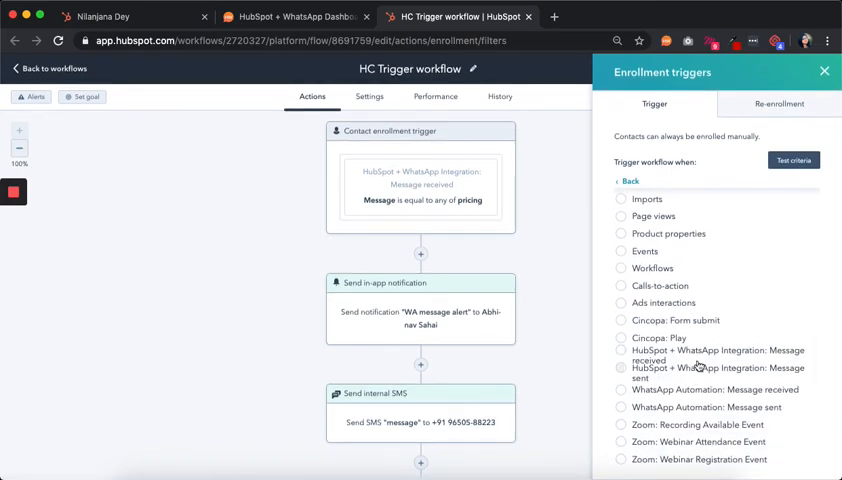
mouse_move(760, 384)
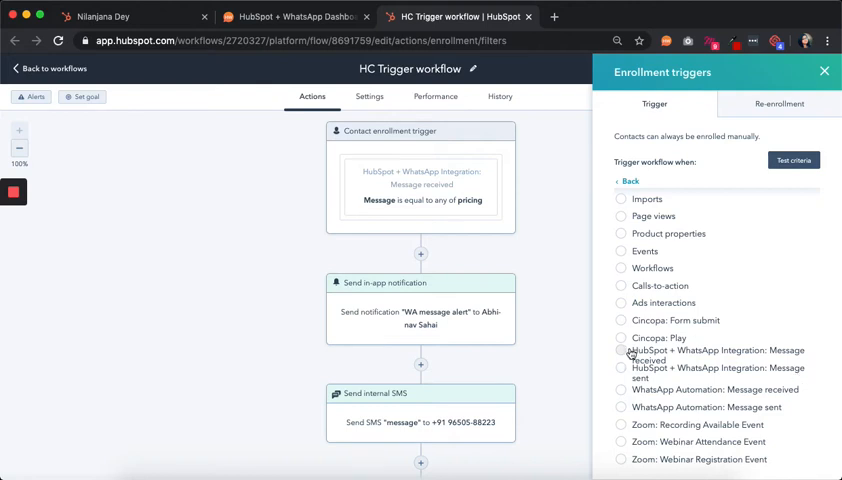
left_click(712, 356)
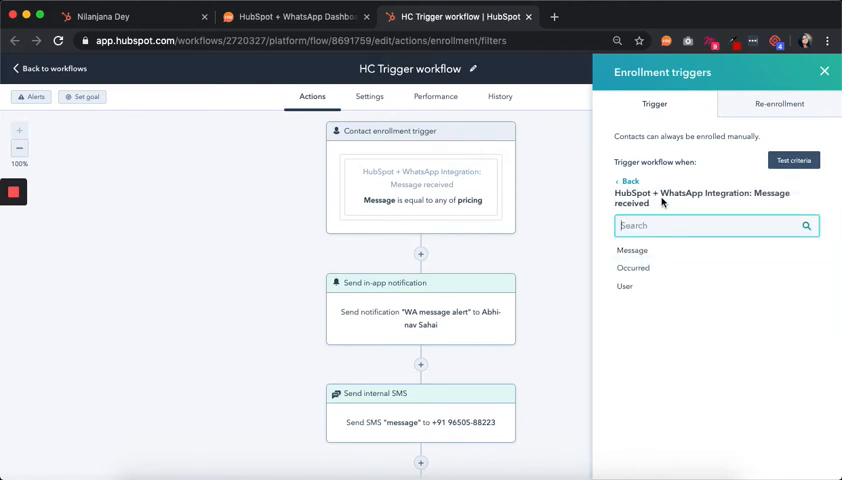
mouse_move(652, 250)
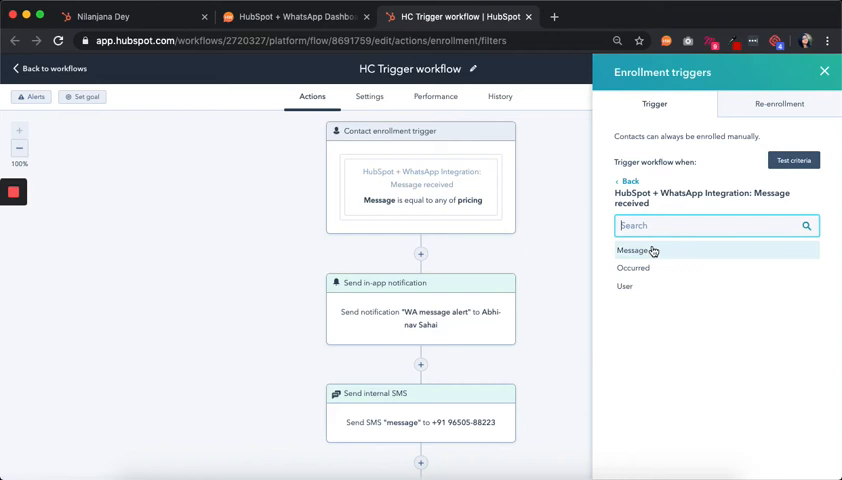
left_click(632, 250)
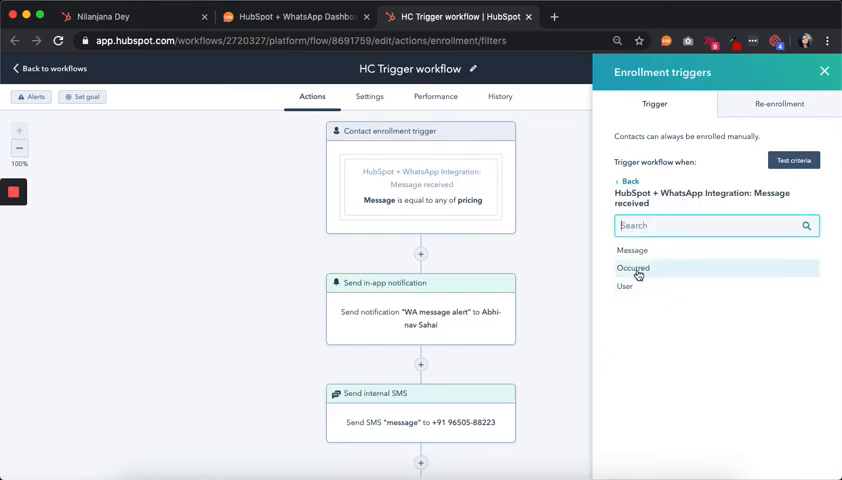
left_click(632, 268)
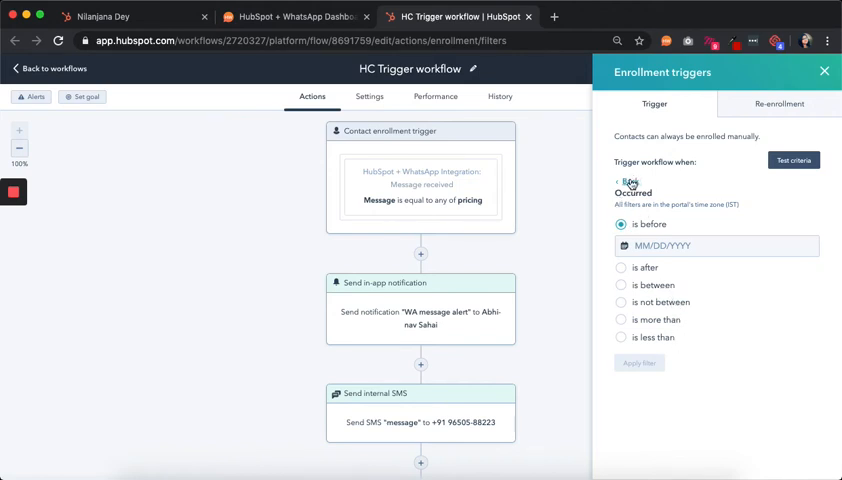
left_click(632, 192)
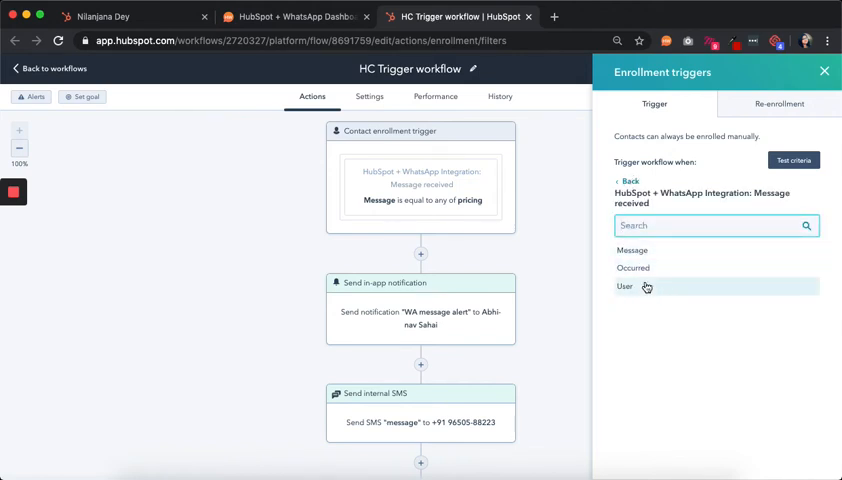
mouse_move(644, 290)
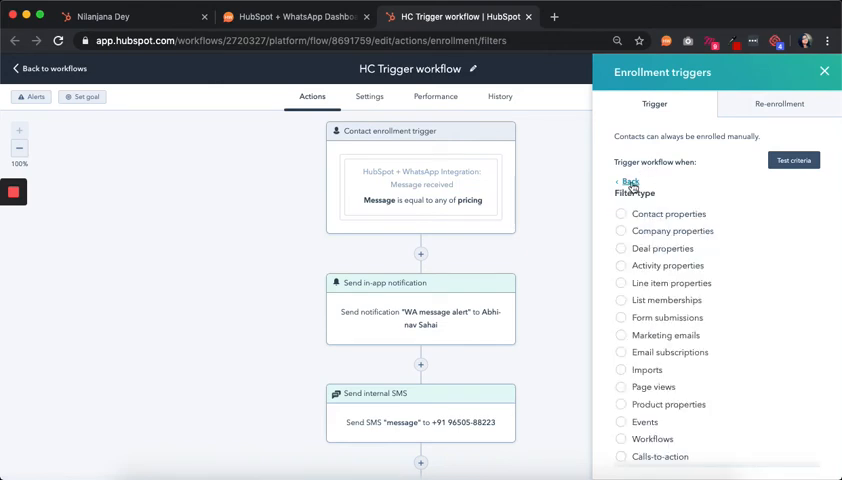
left_click(628, 182)
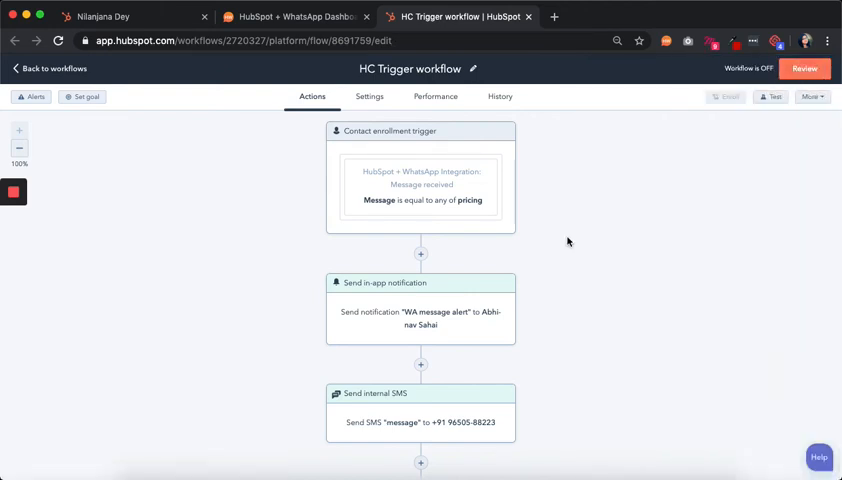
scroll("down", 3)
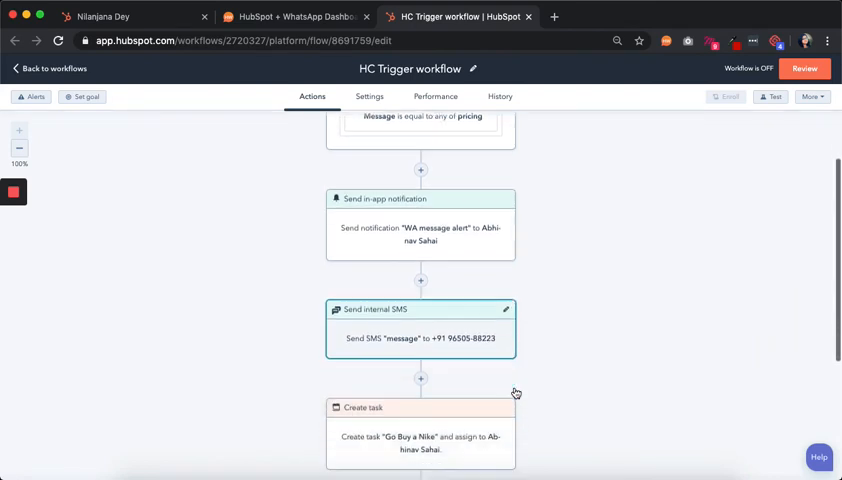
scroll("down", 3)
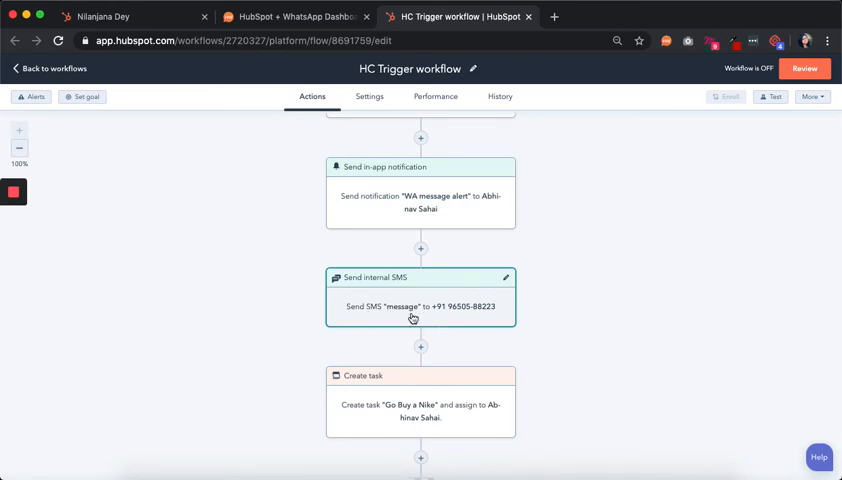
scroll("down", 3)
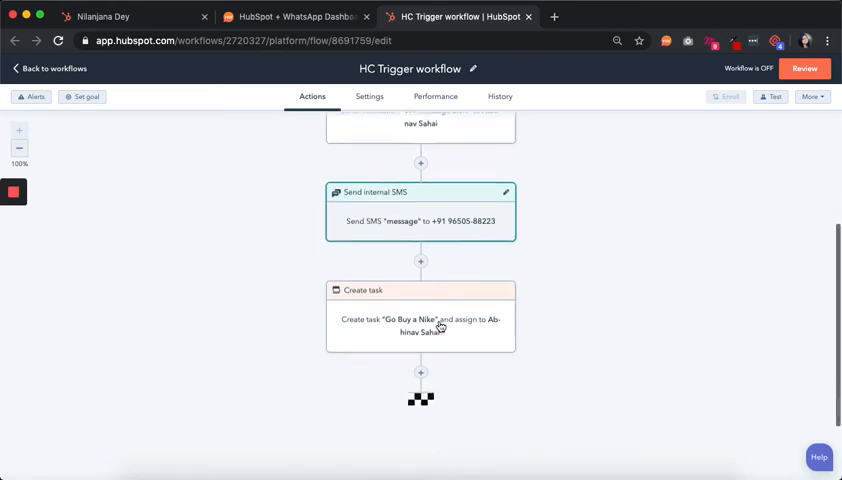
scroll("down", 3)
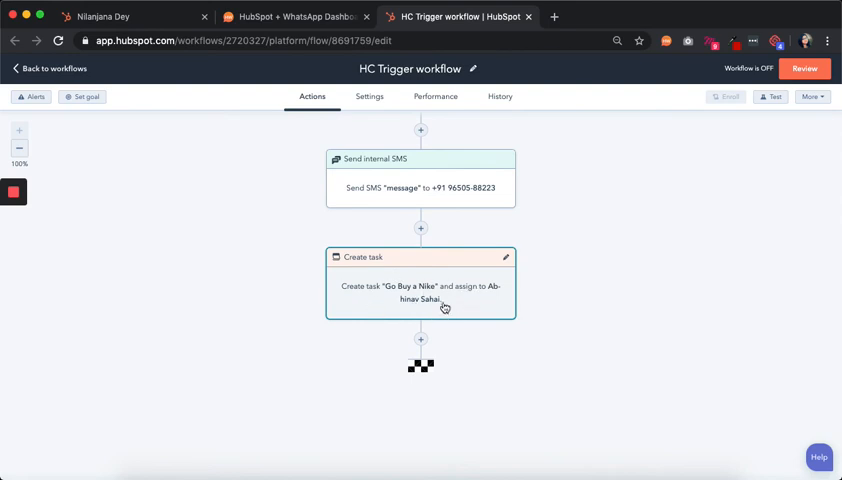
mouse_move(460, 384)
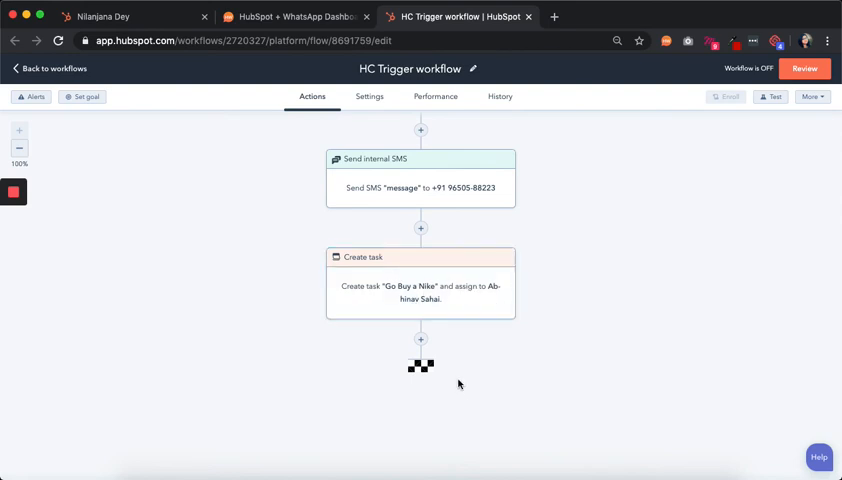
left_click(420, 340)
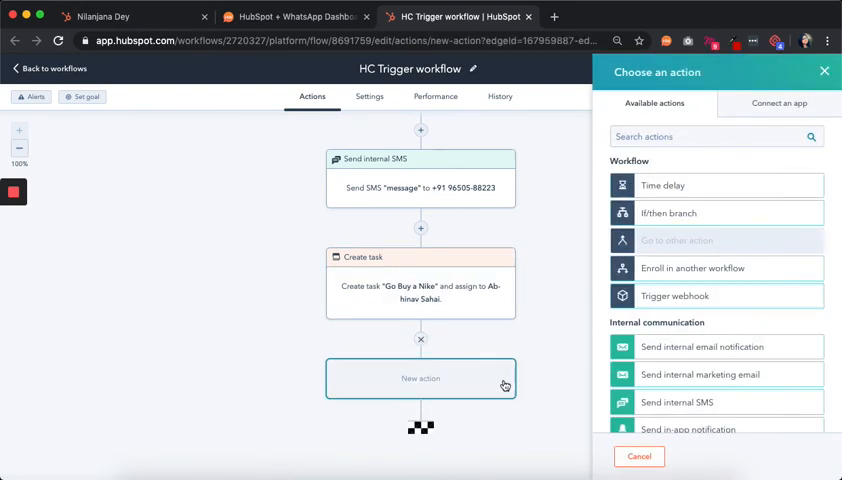
scroll("down", 3)
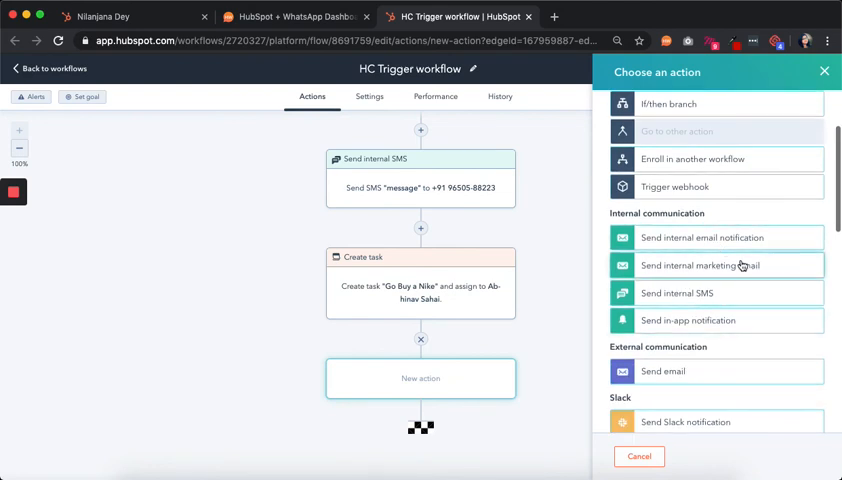
scroll("down", 3)
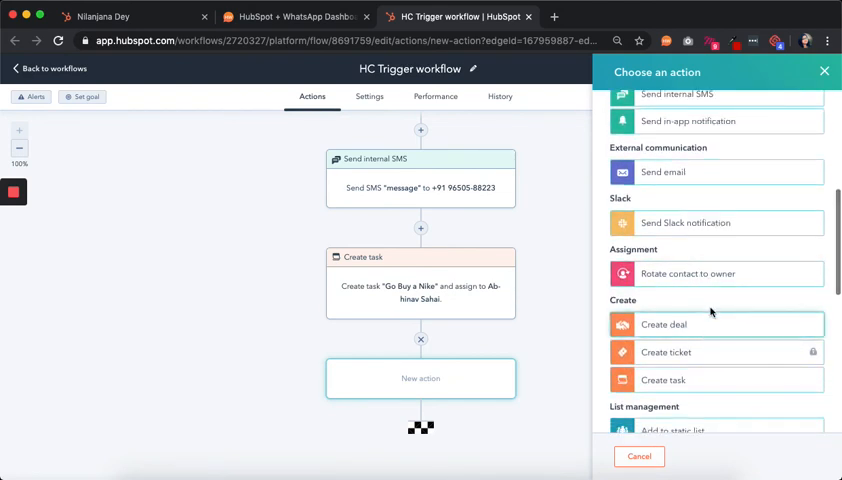
scroll("down", 3)
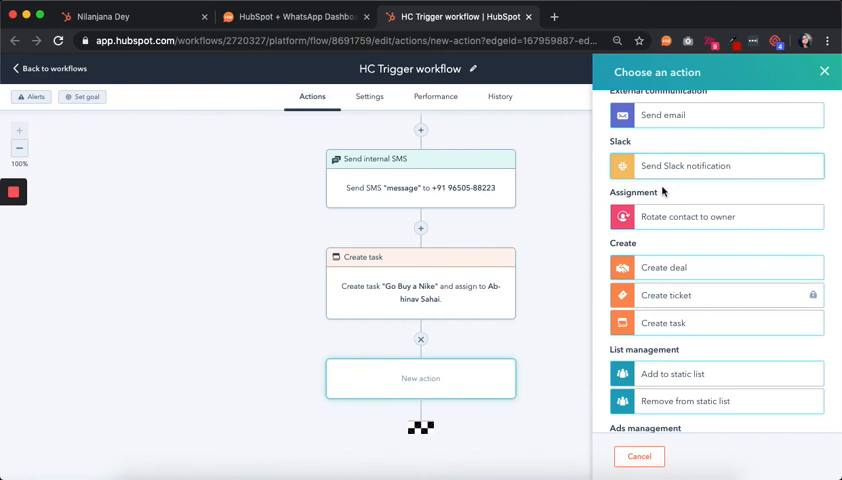
mouse_move(496, 408)
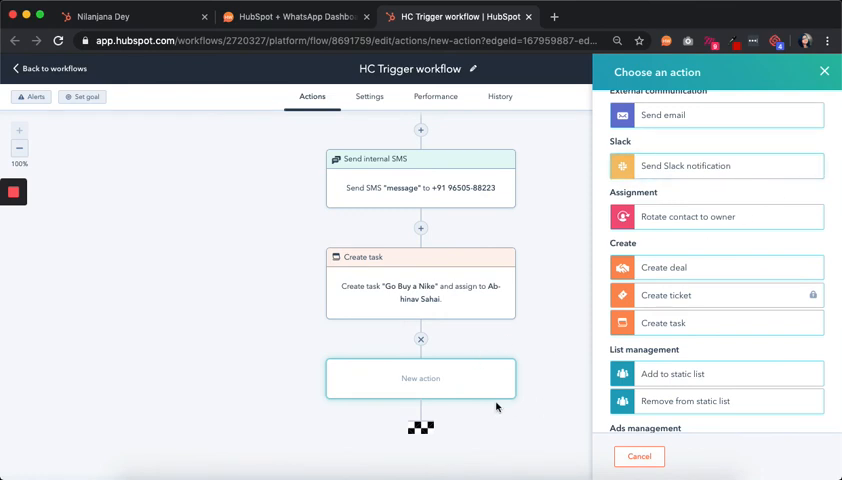
mouse_move(824, 72)
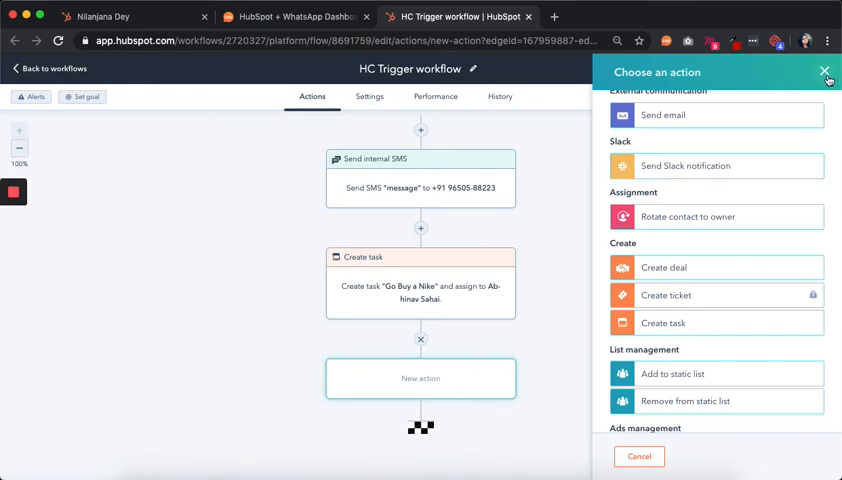
left_click(824, 72)
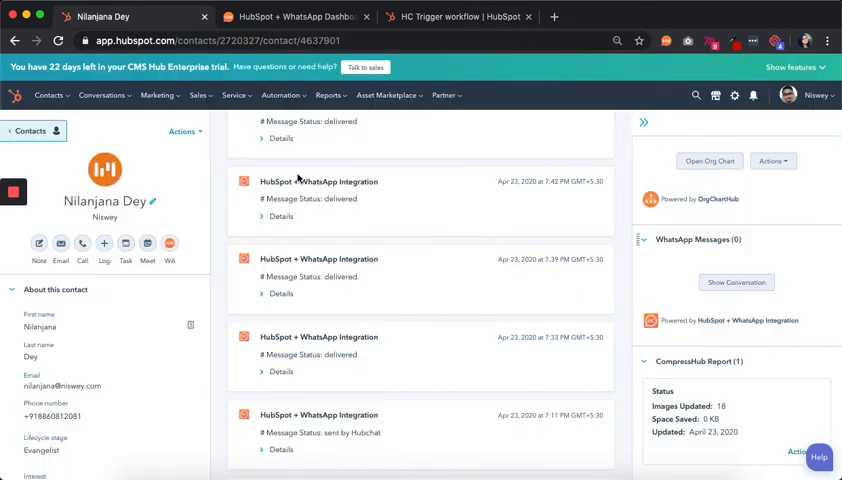
mouse_move(384, 152)
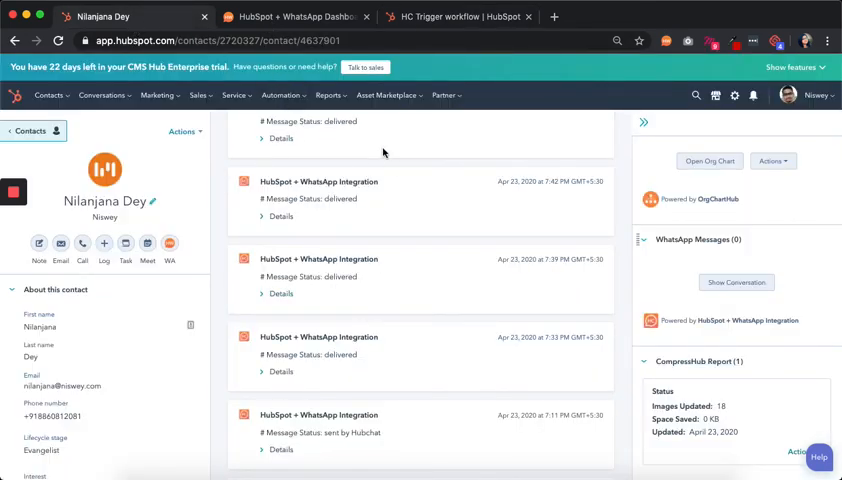
mouse_move(368, 294)
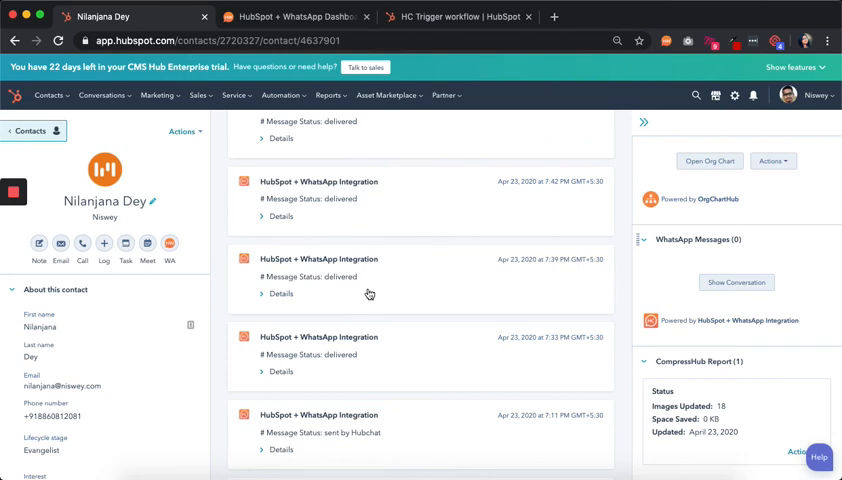
Switch to the contact record tab showing the WhatsApp Integration timeline entries
left_click(296, 16)
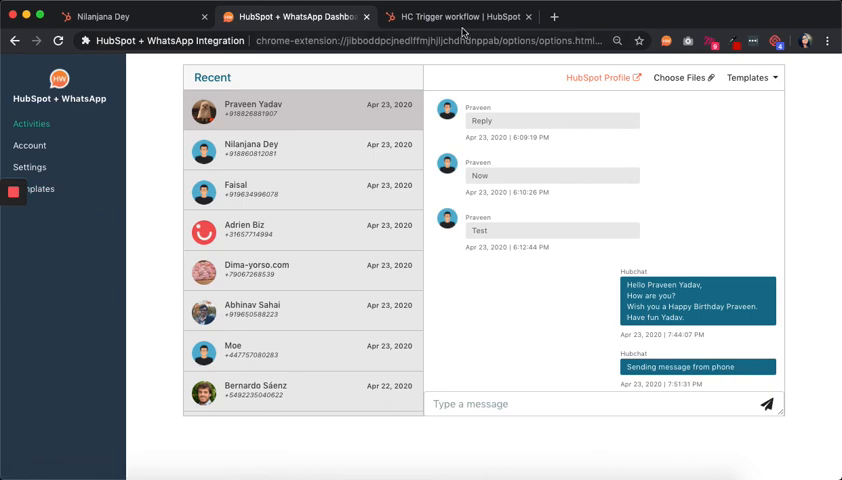
Switch back to the HC Trigger workflow editor
left_click(458, 16)
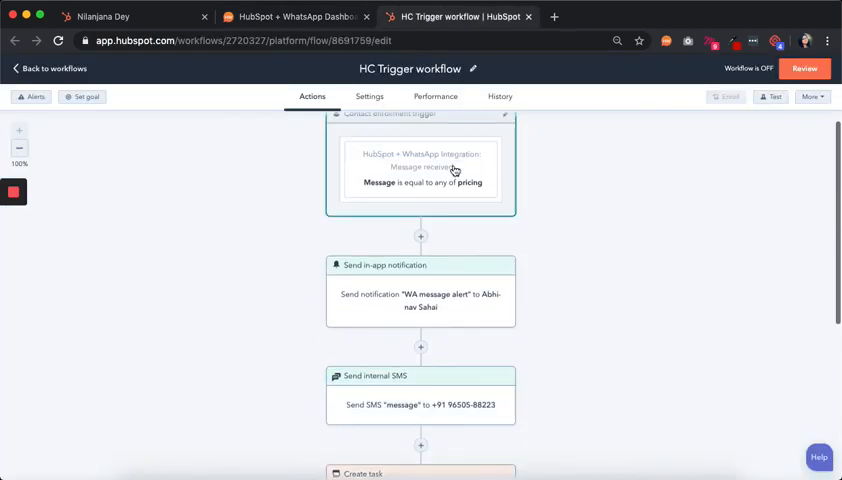